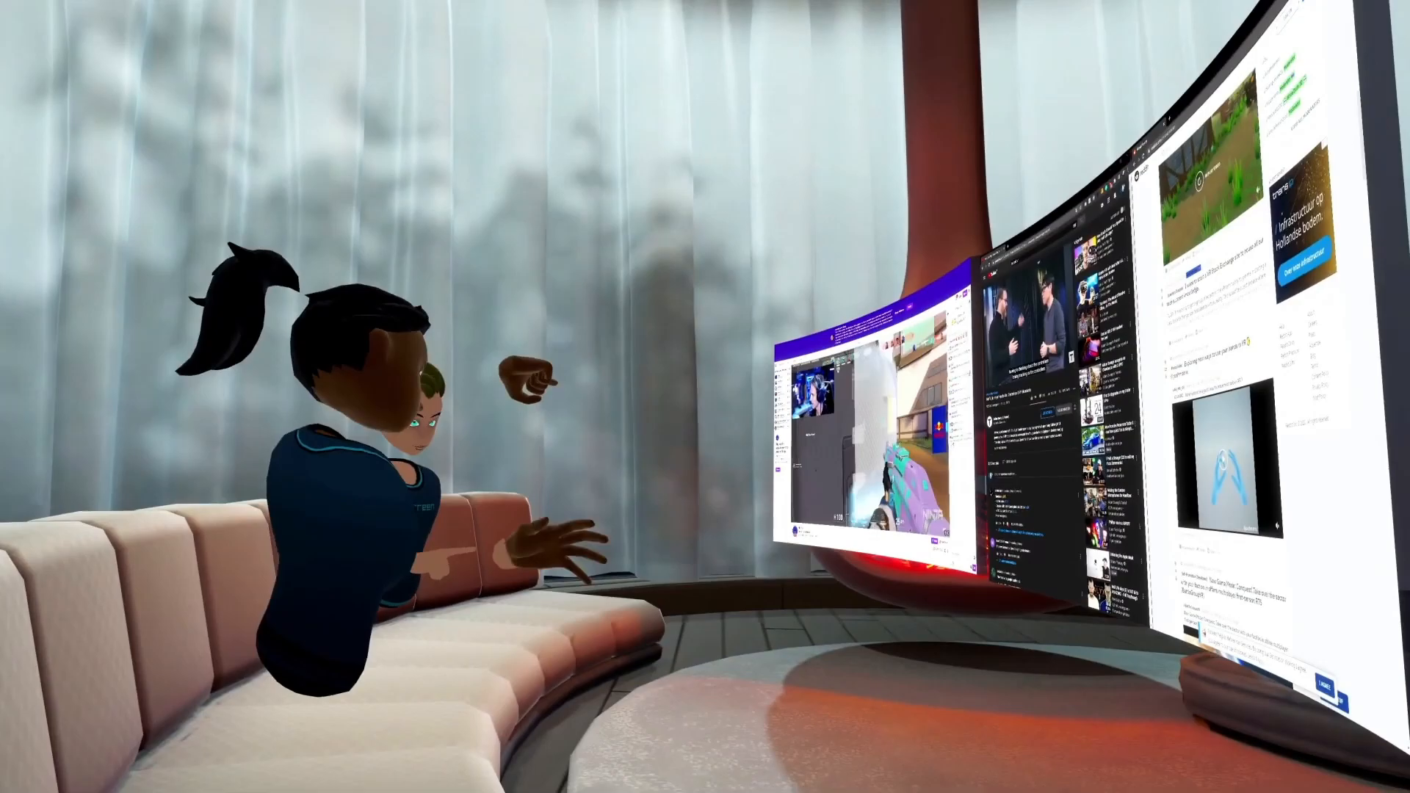
# Open the Video Player from the Home menu to browse the Storage/Movies folder of film files
pyautogui.click(1045, 675)
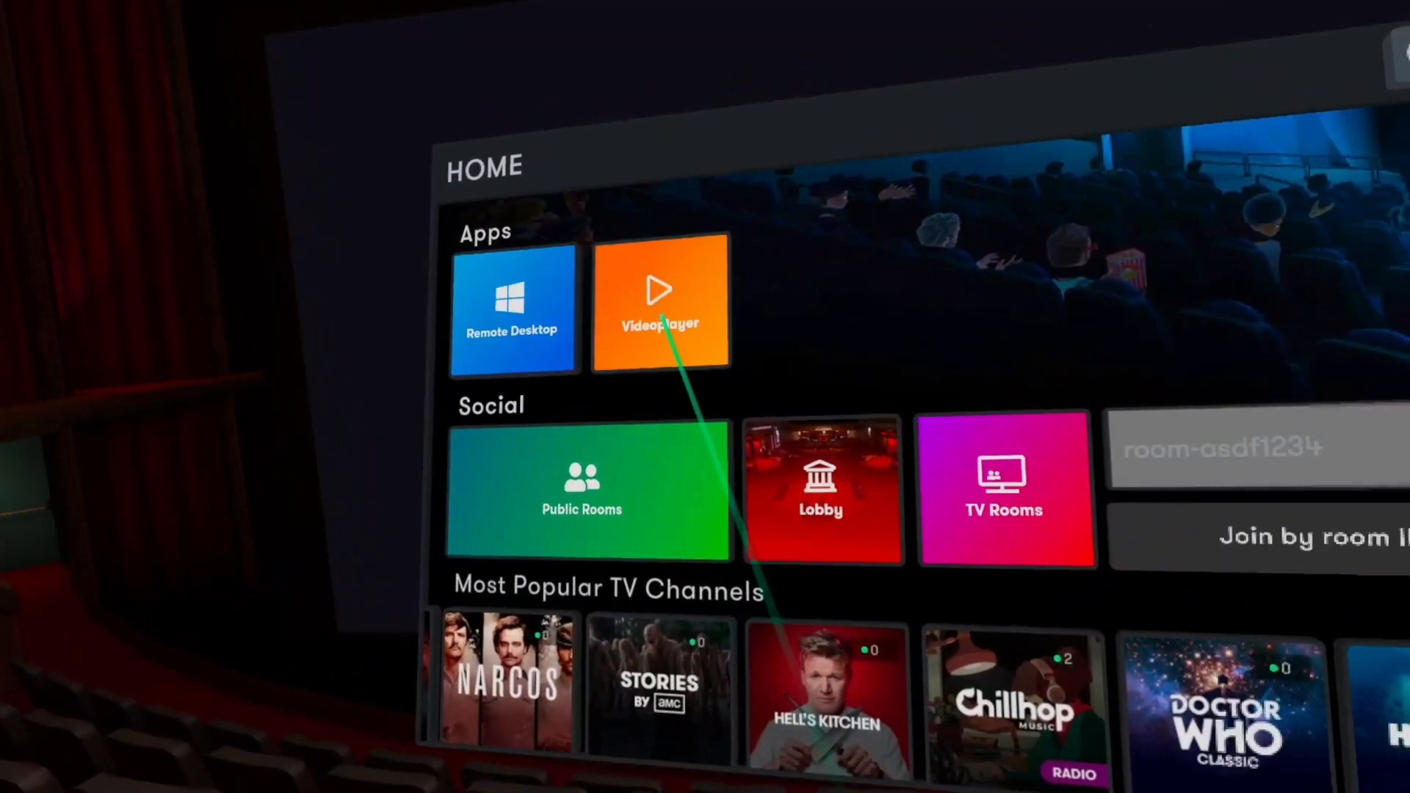
pyautogui.click(660, 303)
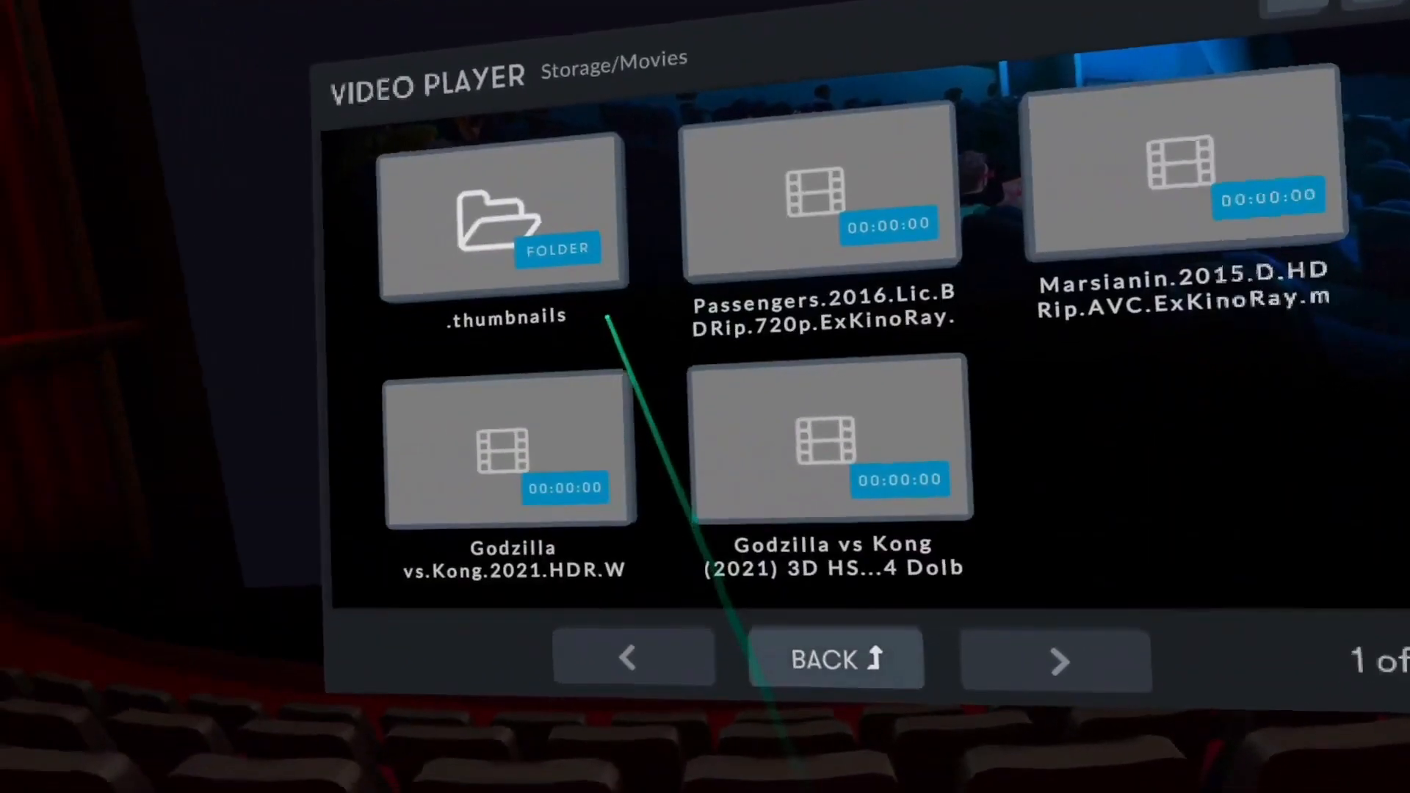
pyautogui.click(827, 440)
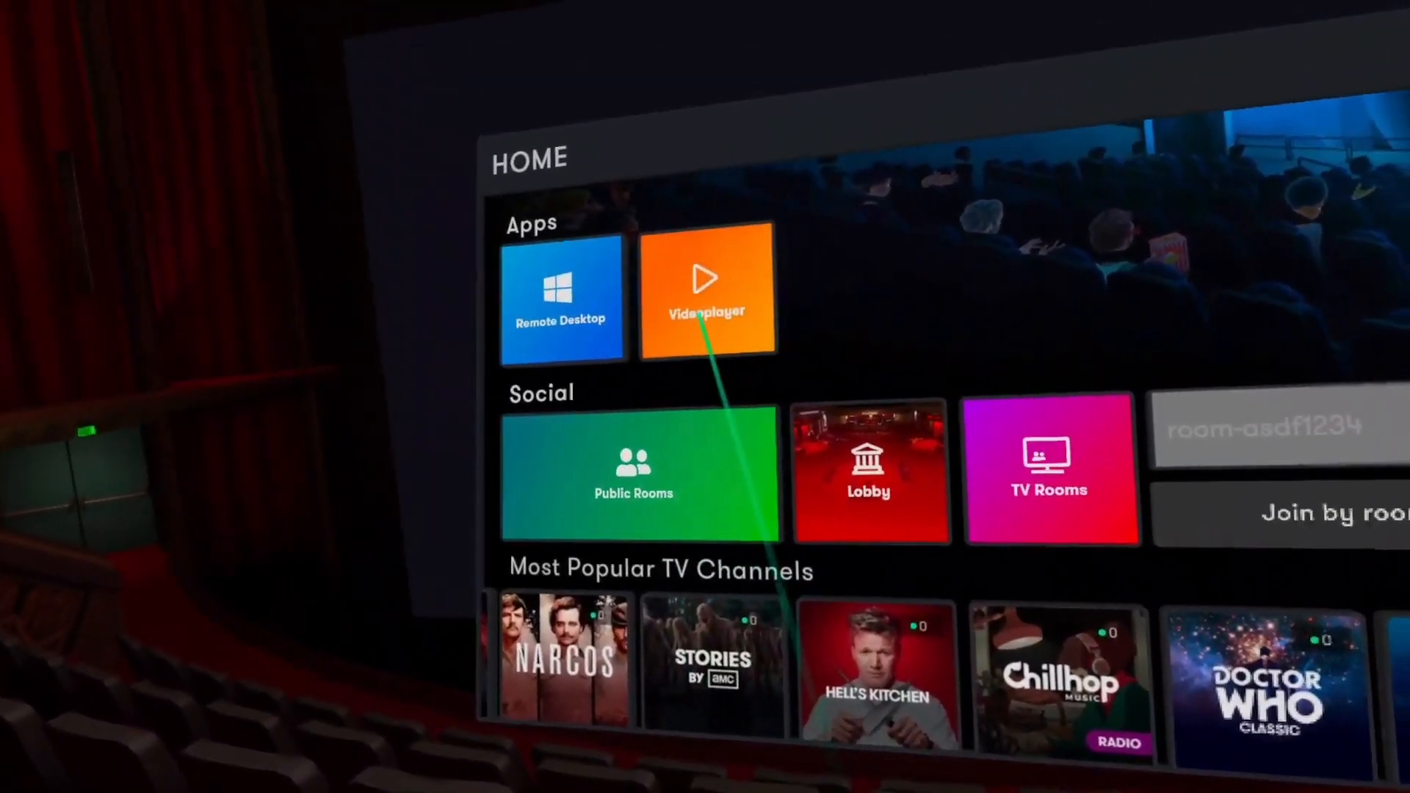
# Return to the cinema Home menu showing apps, social rooms and popular TV channels
pyautogui.click(707, 291)
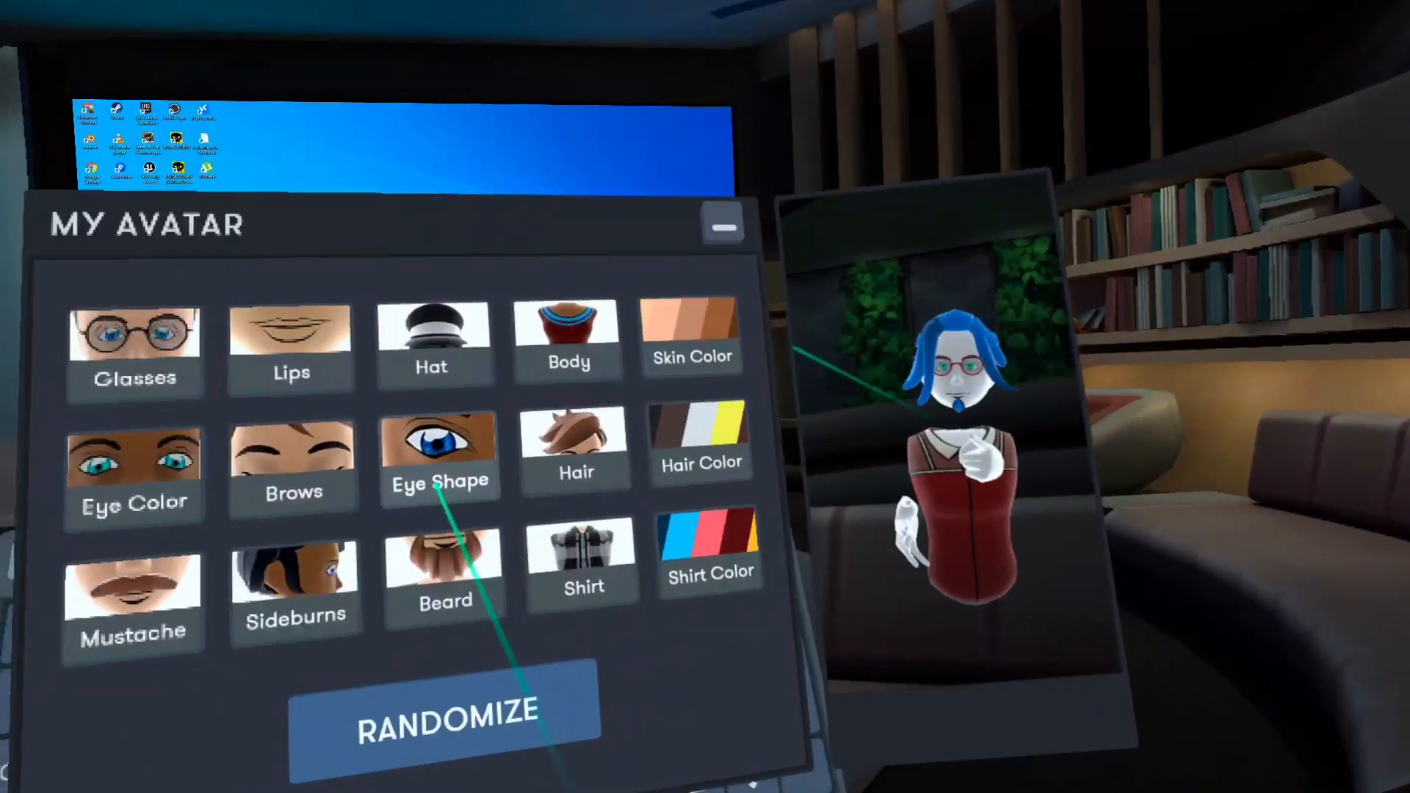
# Randomize the avatar three times, ending with a bearded look in a striped shirt and glasses
pyautogui.click(446, 714)
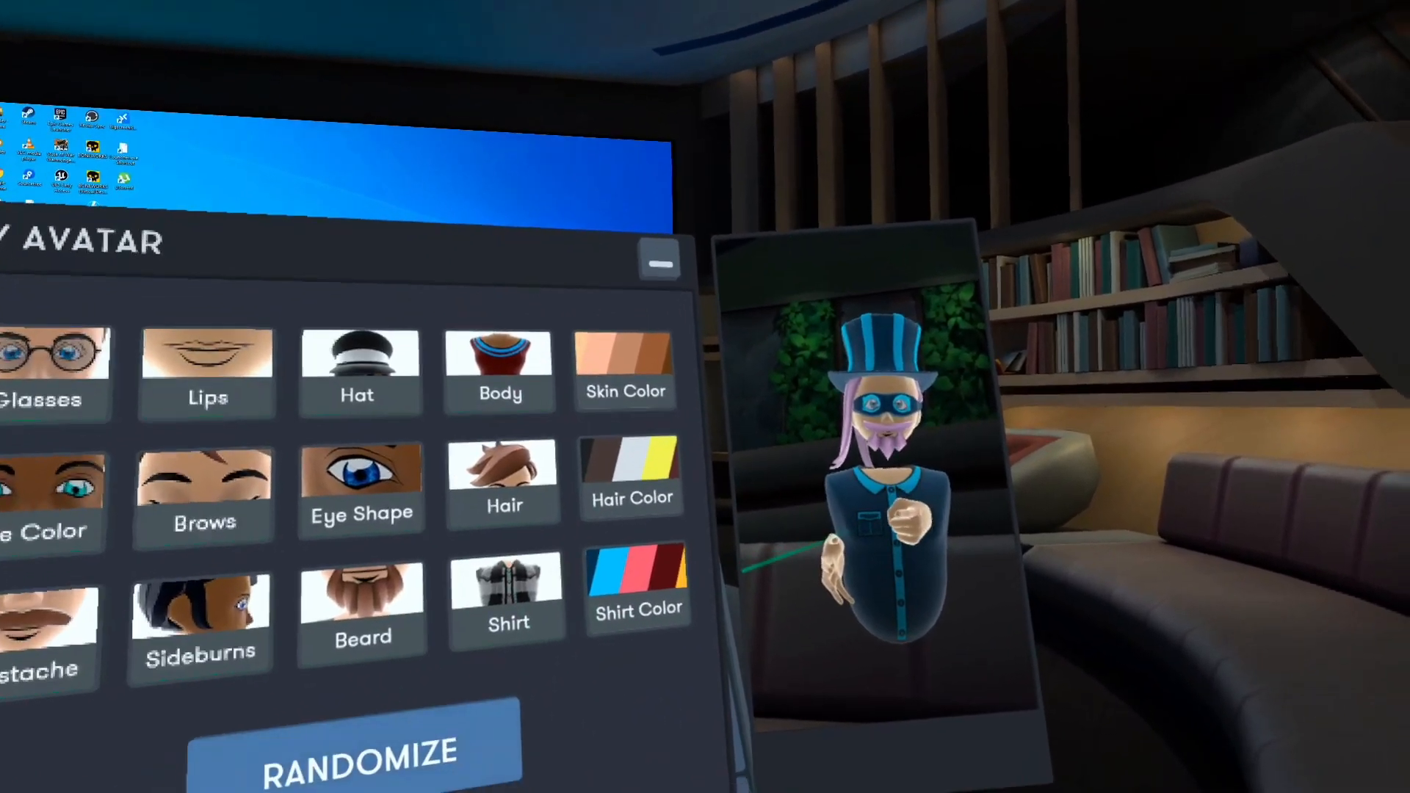
pyautogui.click(355, 751)
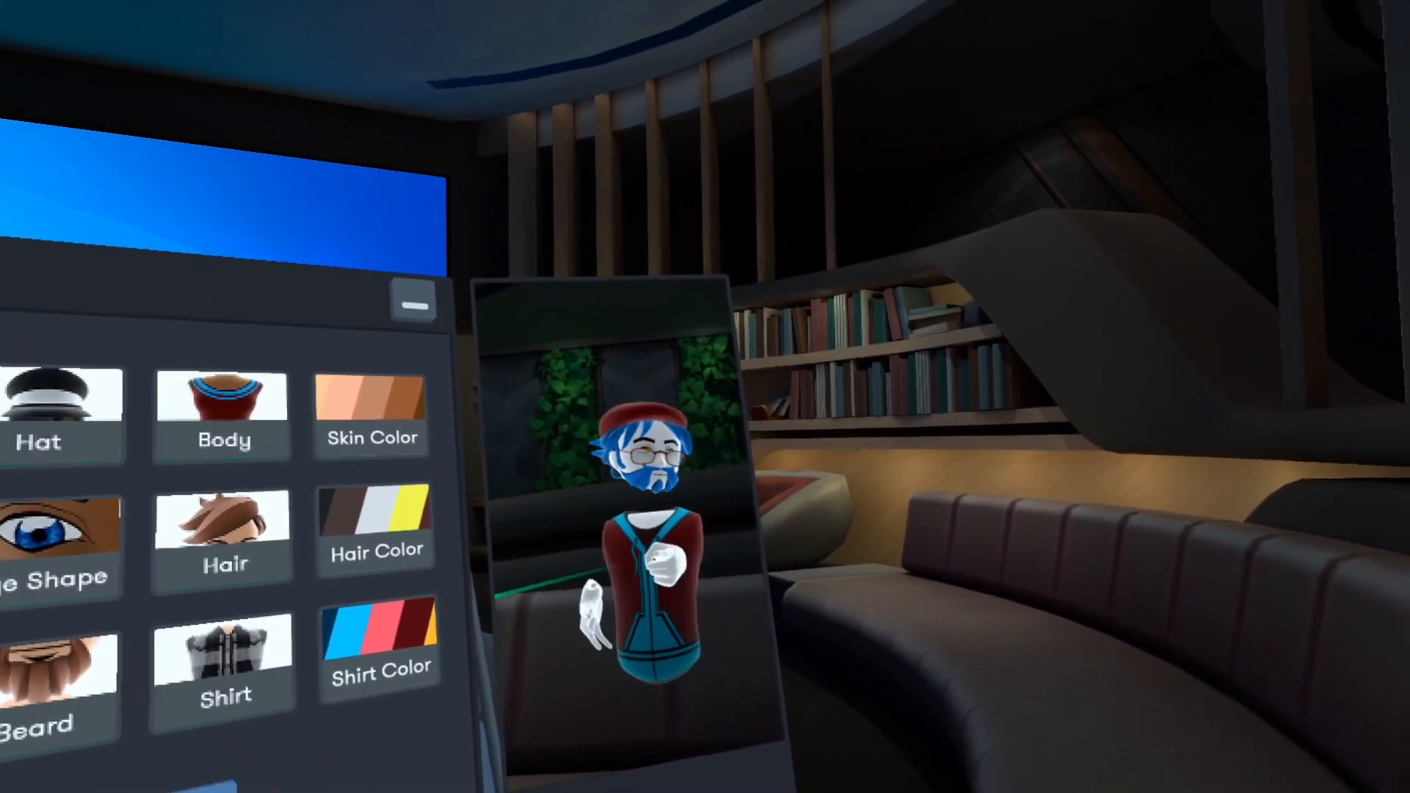
pyautogui.click(339, 727)
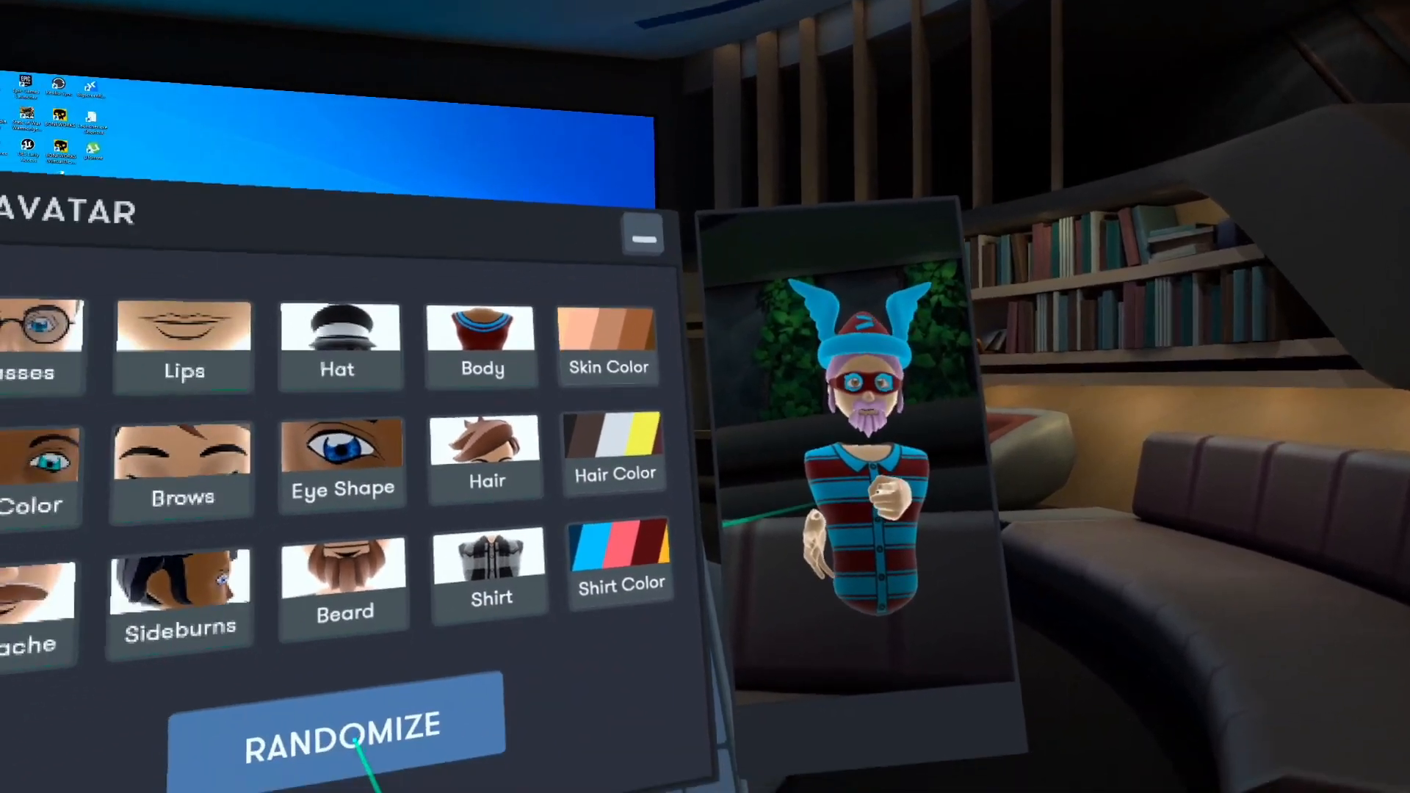